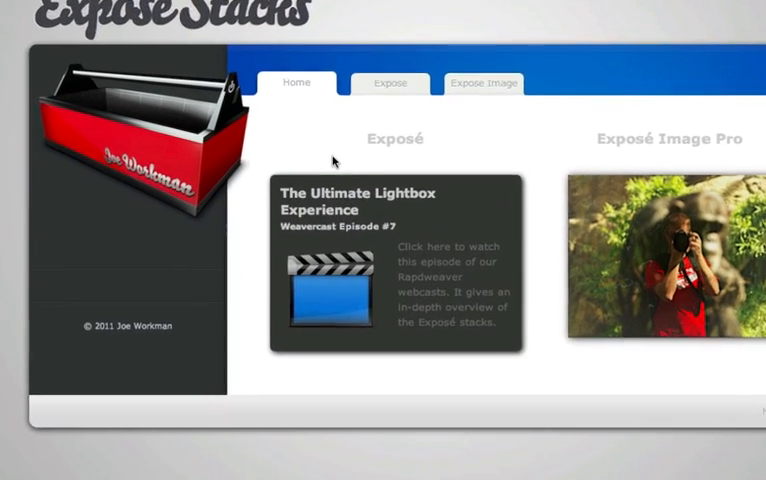
Scroll the Home page preview down to the Weavercast Episode #7 box
scroll(down, 3)
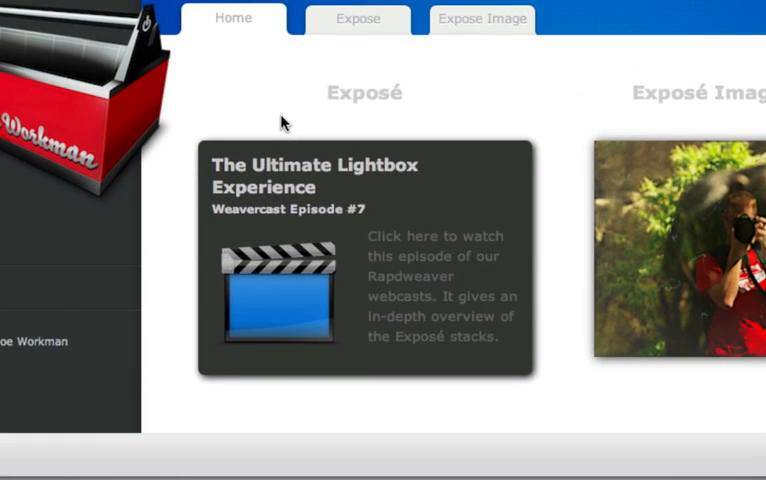
mouse_move(348, 156)
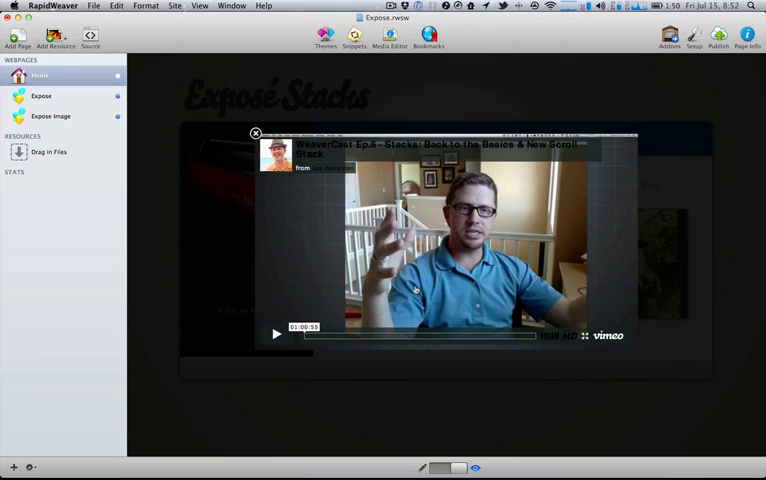
Close the Weavercast video lightbox, then close the enlarged Exposé Image Pro photo
click(256, 132)
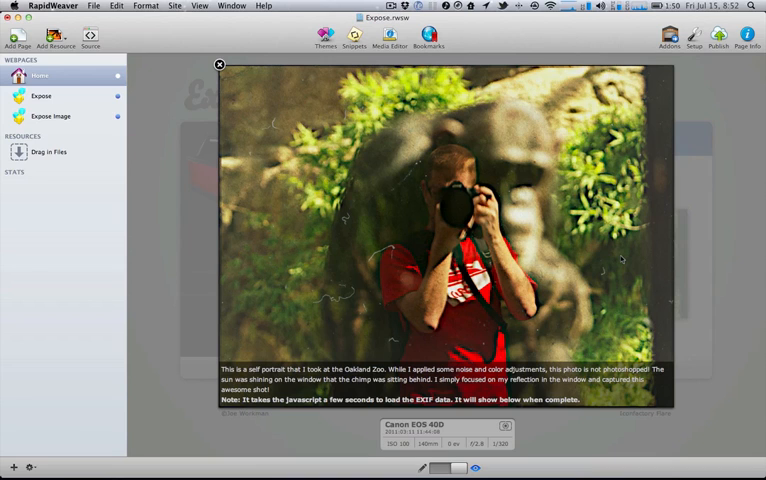
click(40, 96)
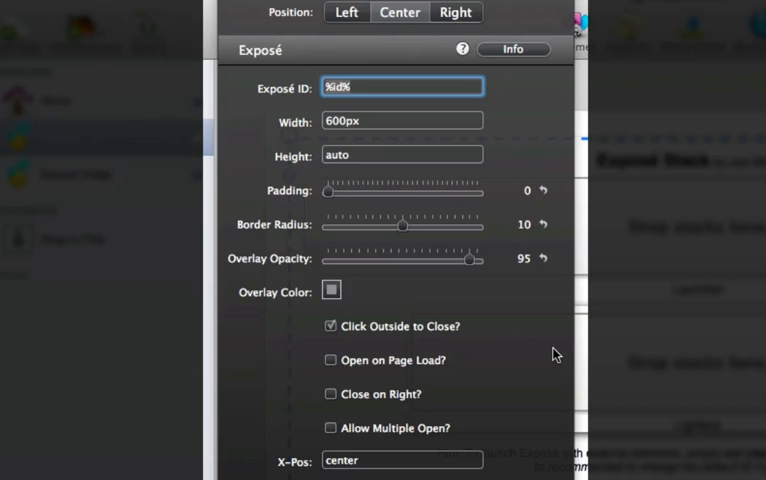
mouse_move(420, 366)
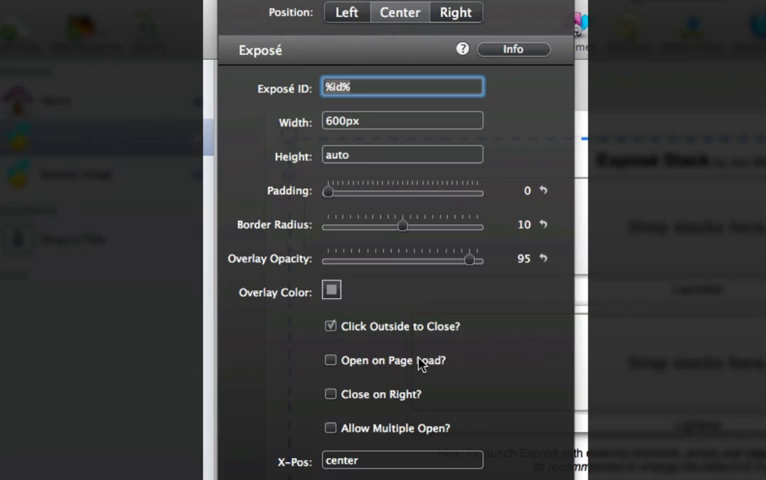
mouse_move(420, 374)
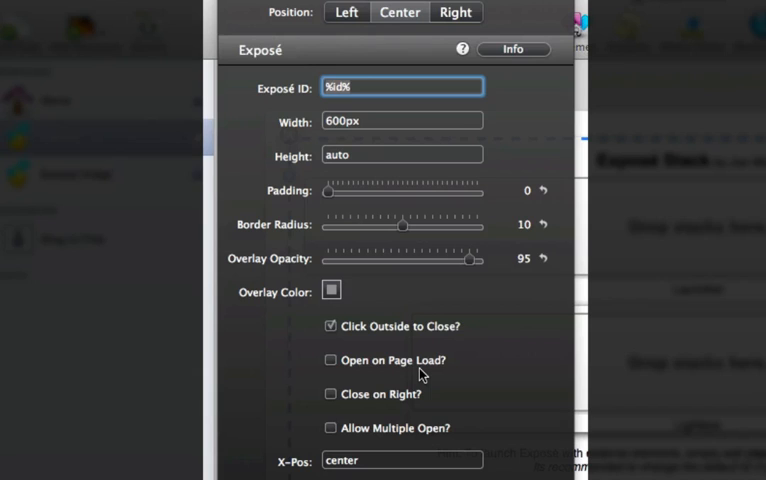
mouse_move(444, 436)
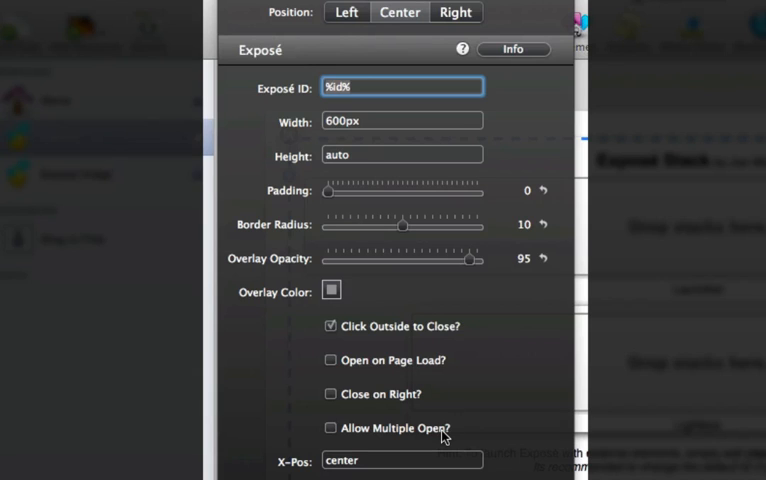
mouse_move(438, 436)
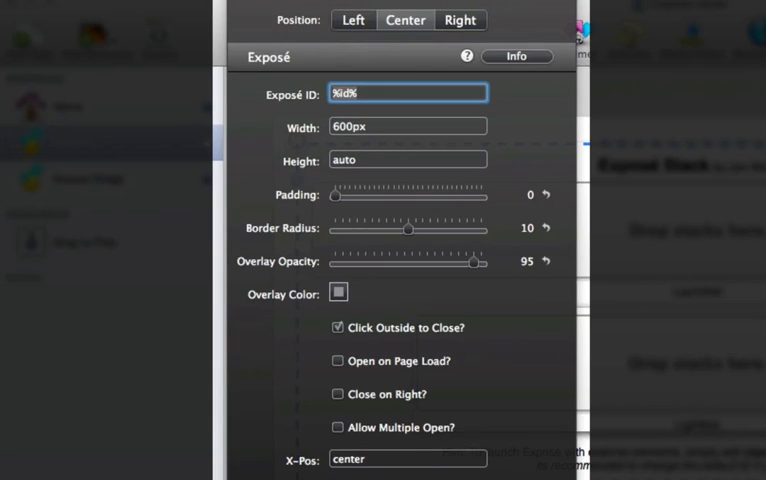
scroll(down, 3)
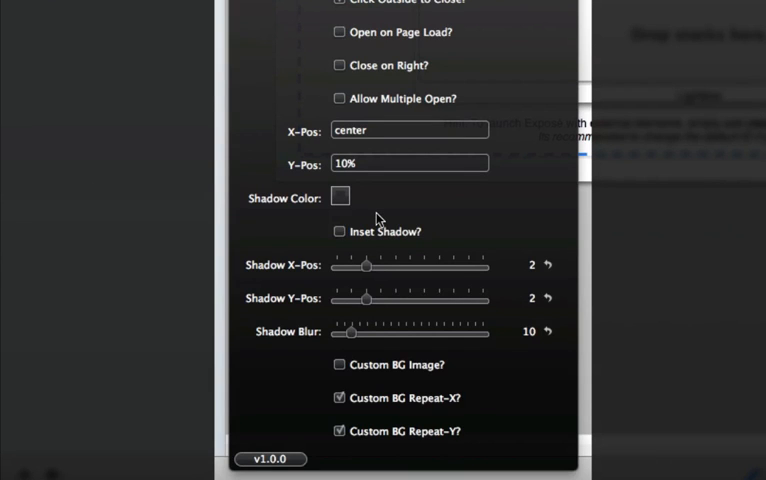
mouse_move(446, 236)
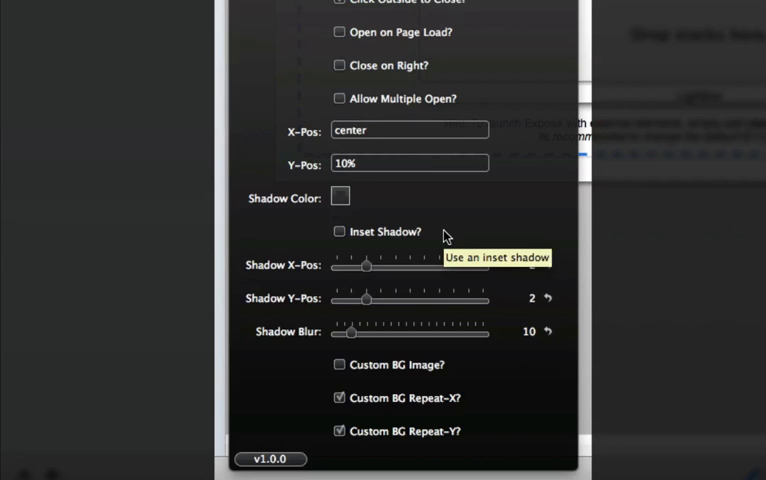
mouse_move(464, 370)
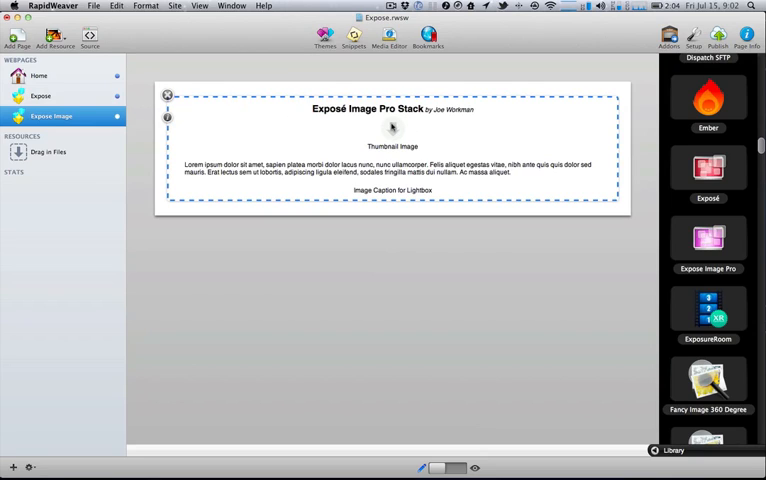
mouse_move(384, 174)
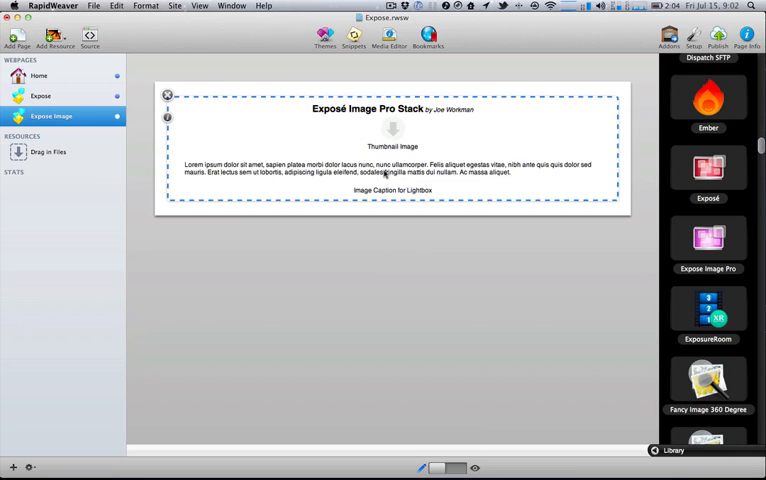
mouse_move(152, 118)
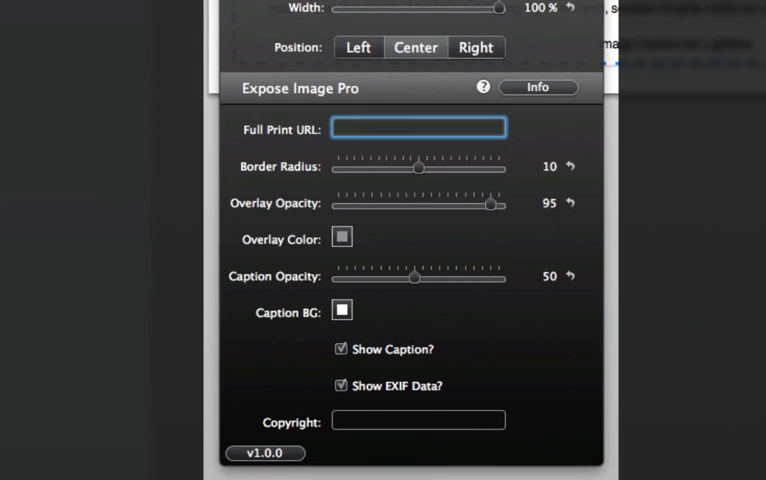
Select the Exposé Image Pro stack and show its settings HUD with border radius 10, overlay opacity 95, caption opacity 50
click(418, 128)
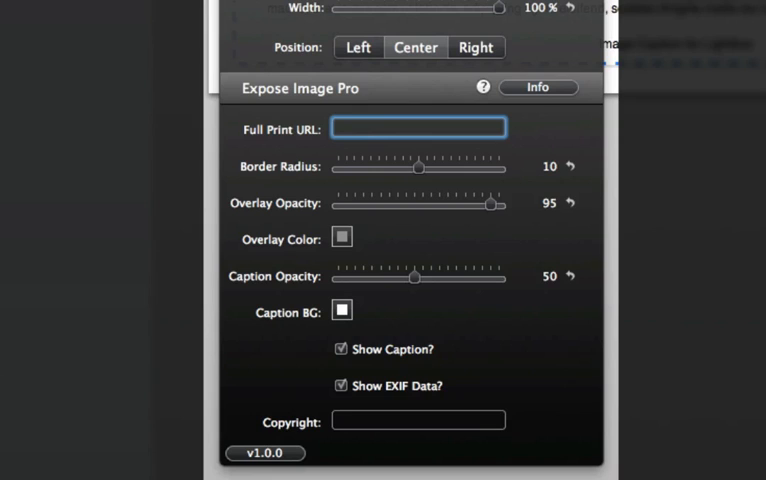
click(418, 128)
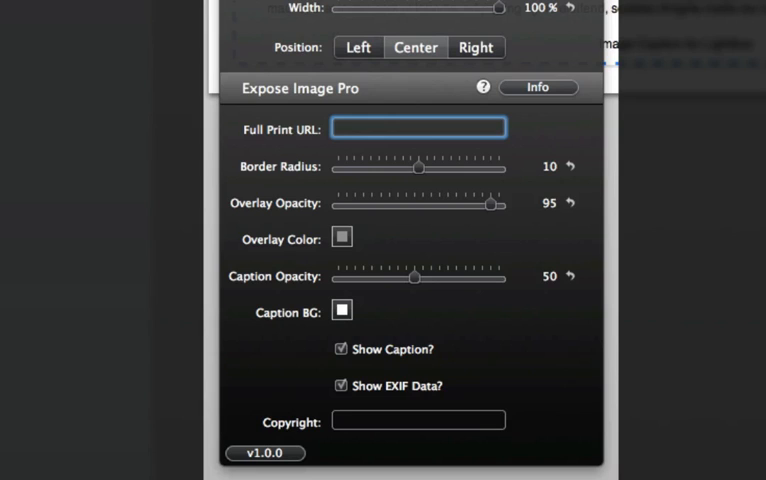
click(416, 128)
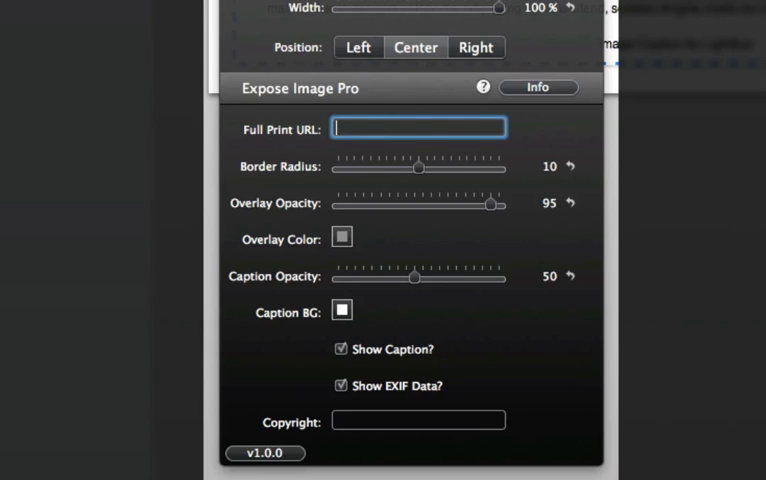